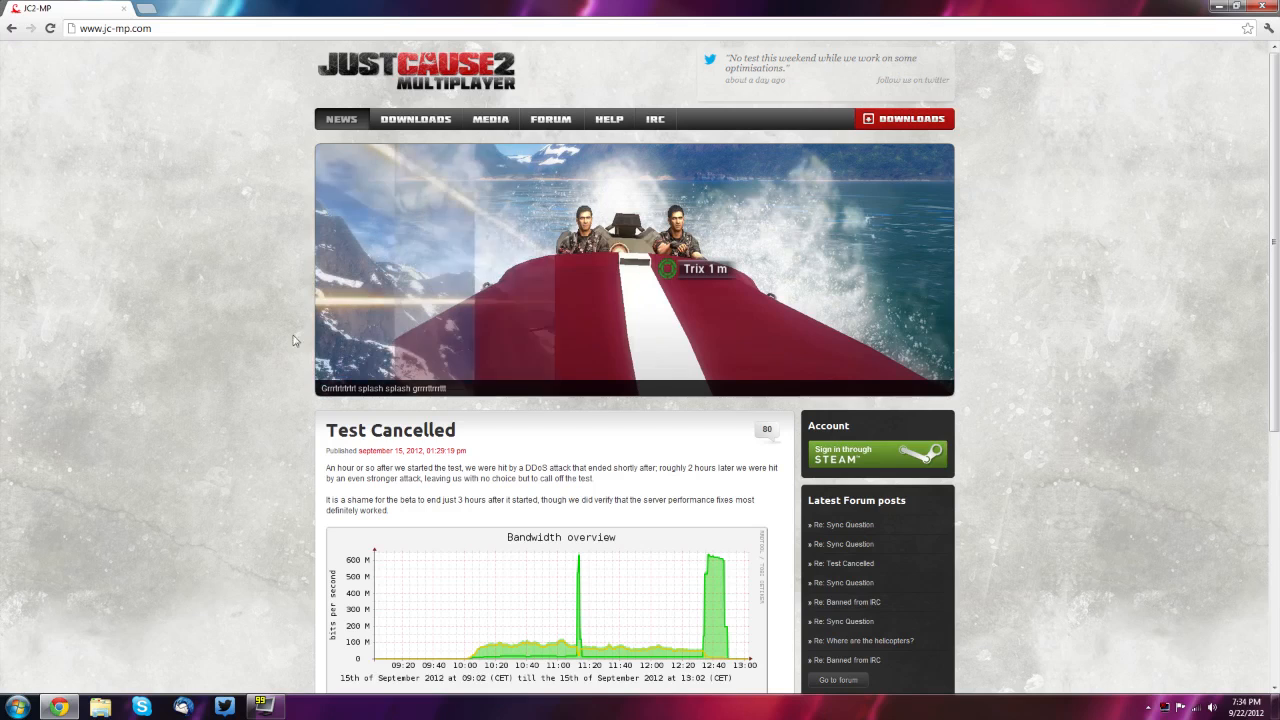
Extract the downloaded client zip into a 'client' folder on the desktop and open it
scroll(down, 3)
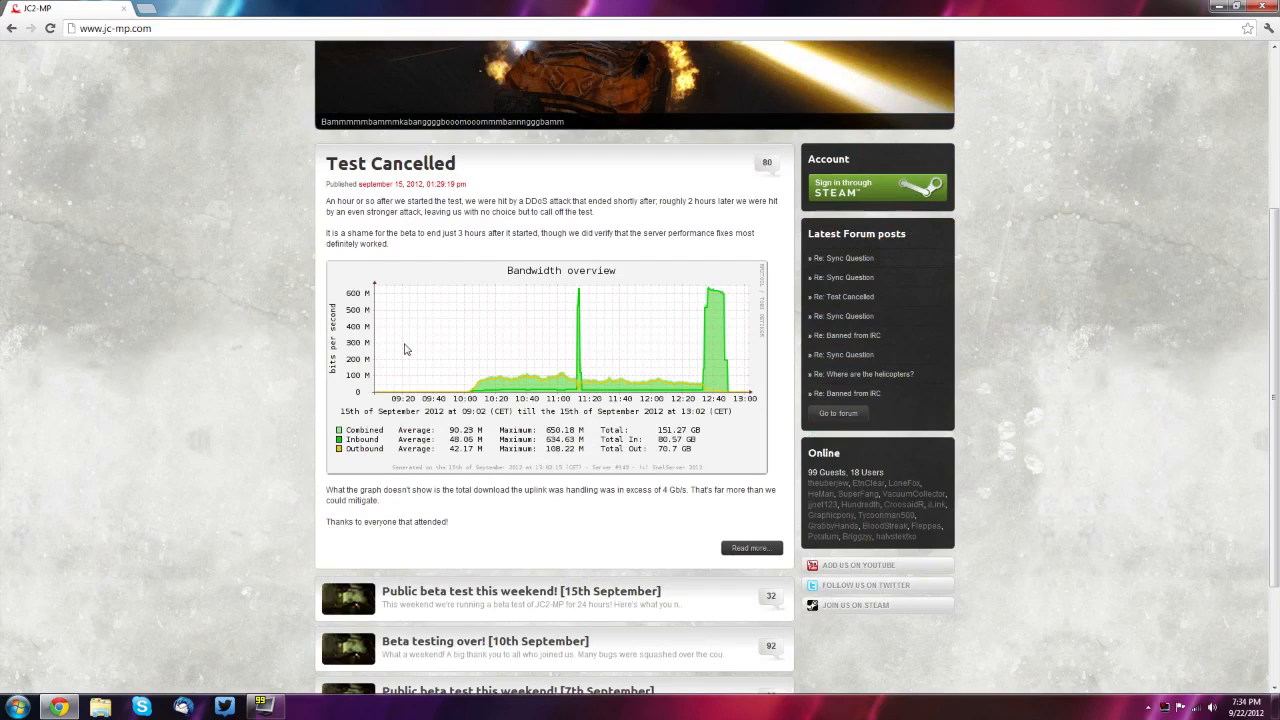
scroll(up, 3)
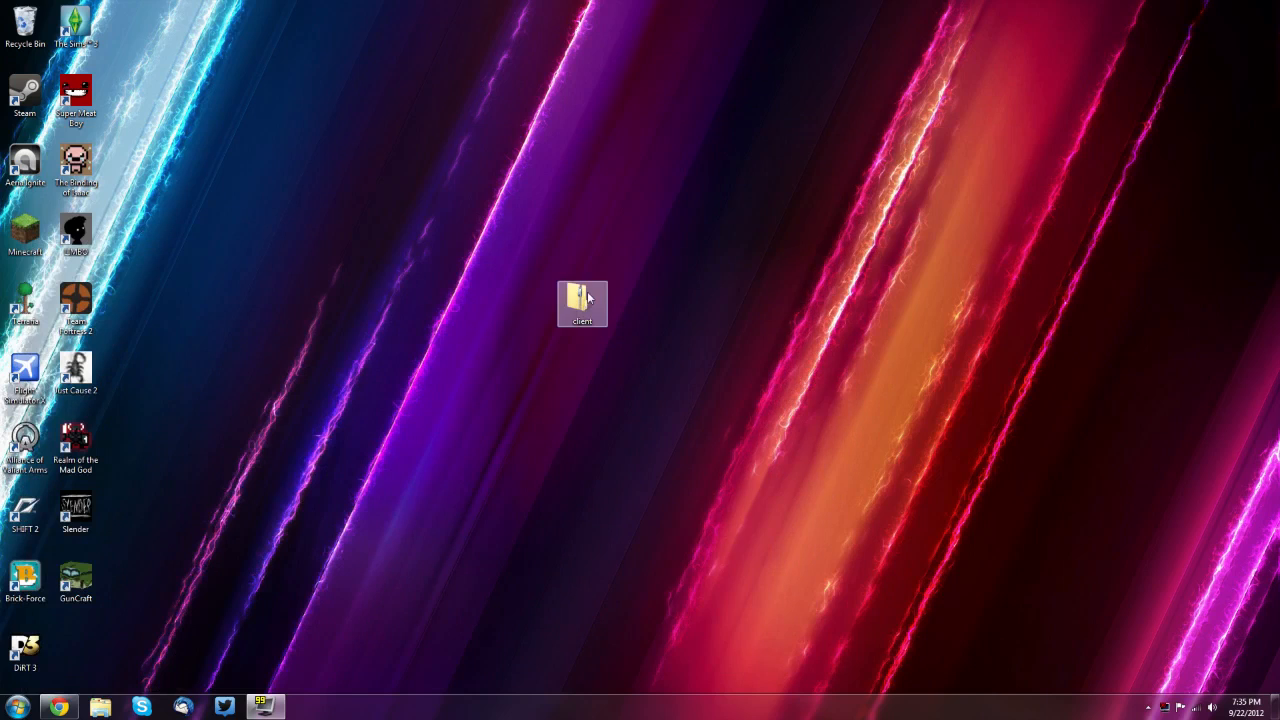
double_click(580, 300)
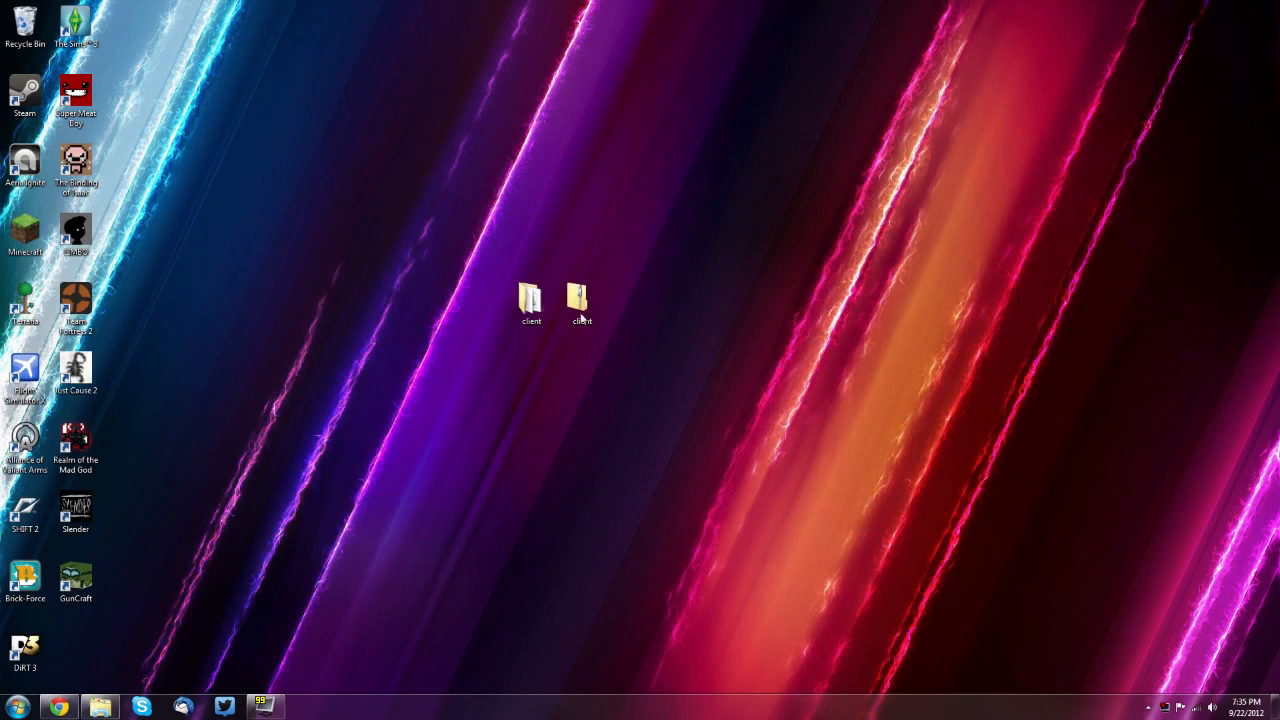
right_click(580, 296)
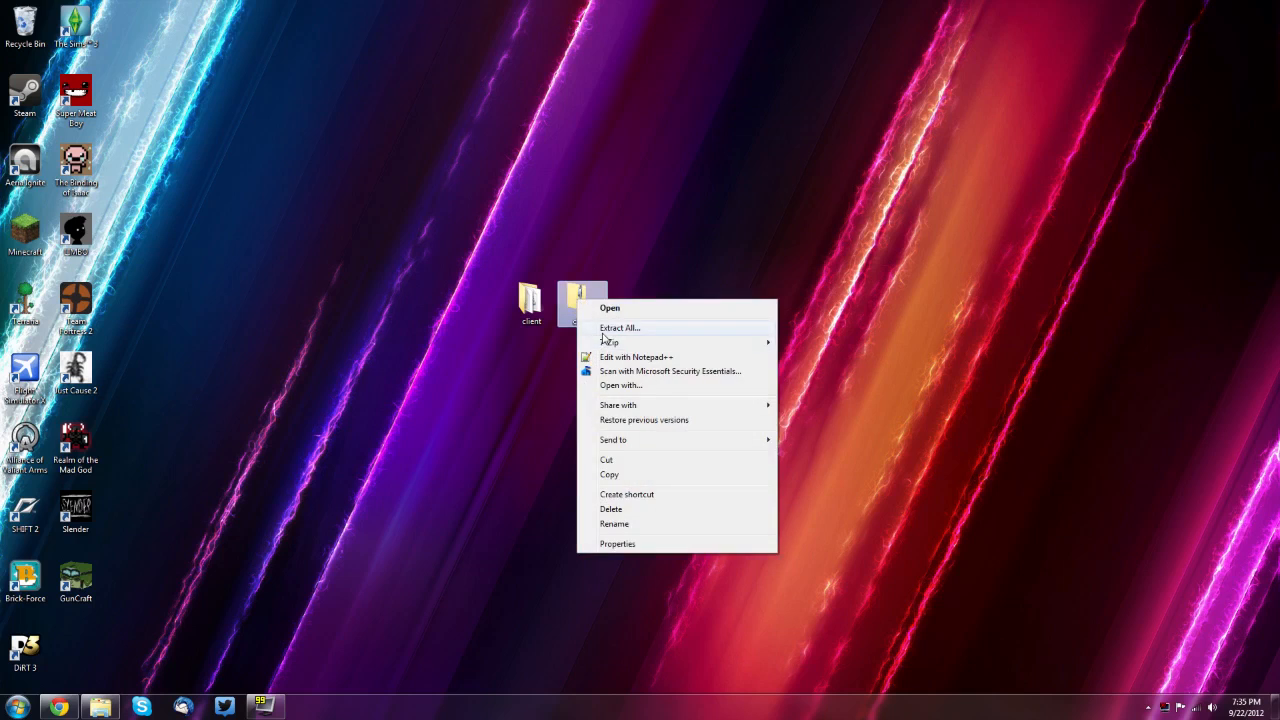
click(612, 308)
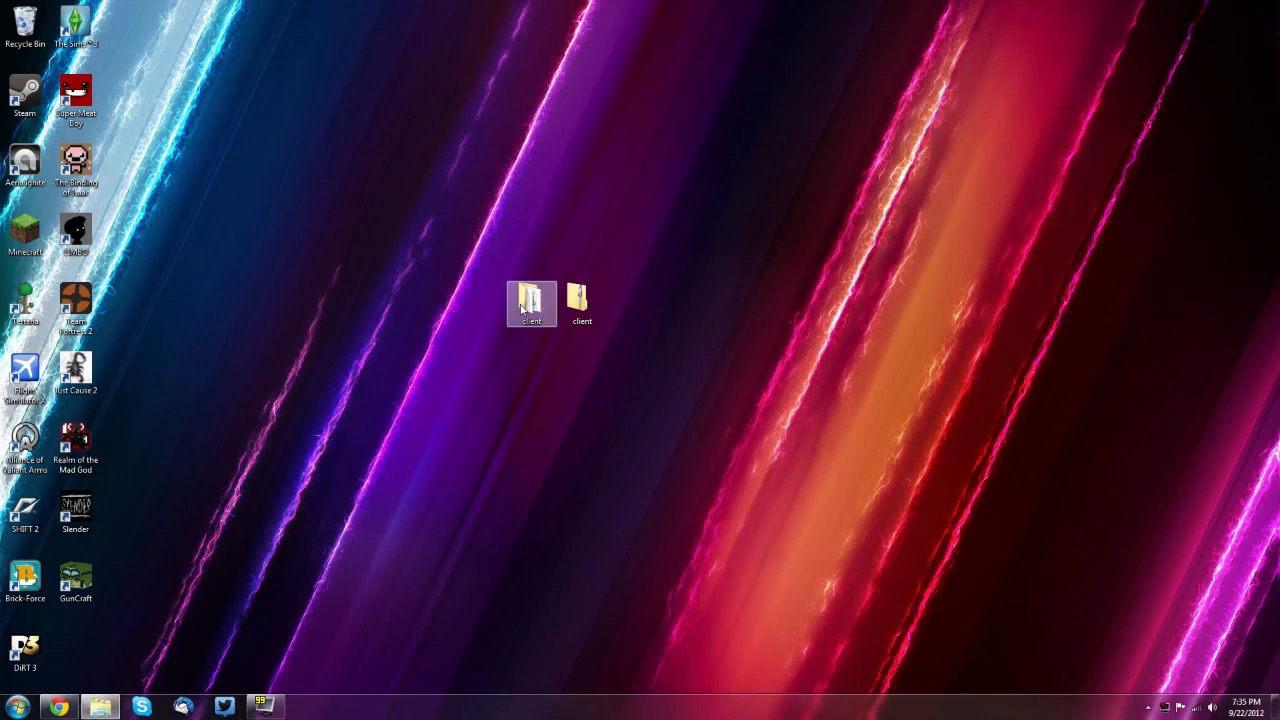
double_click(532, 300)
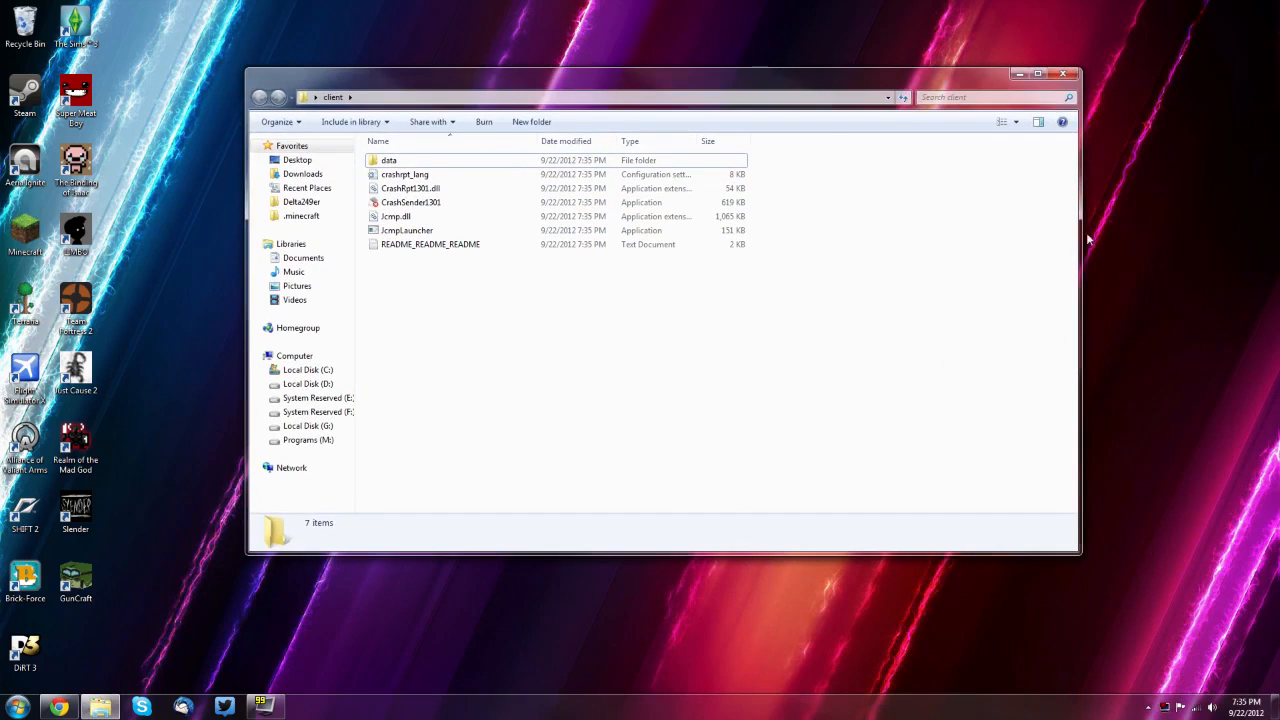
click(428, 244)
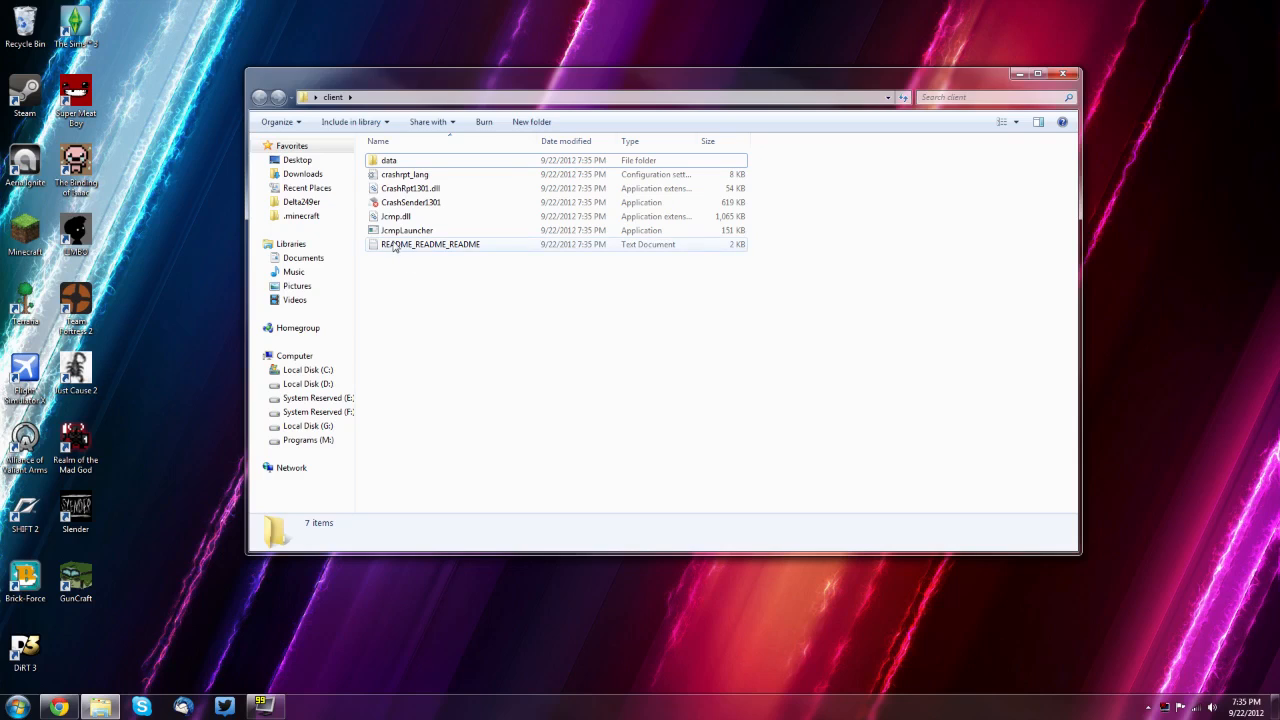
click(428, 244)
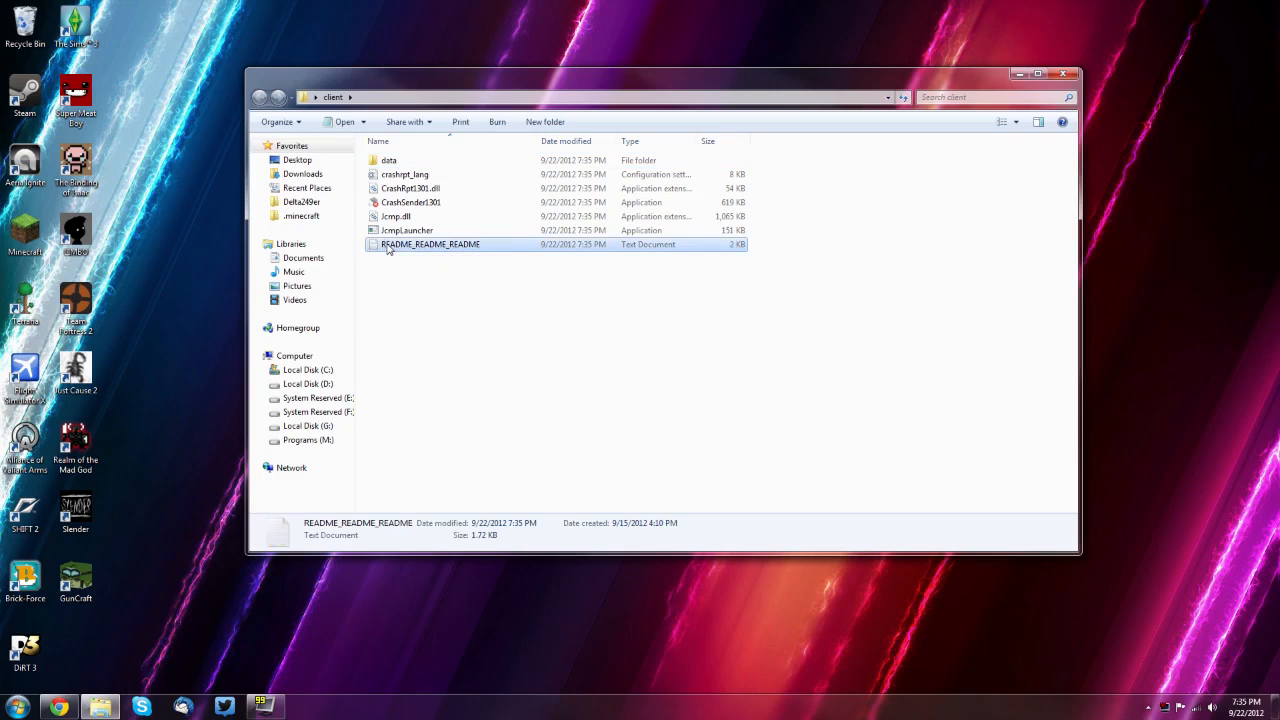
double_click(428, 244)
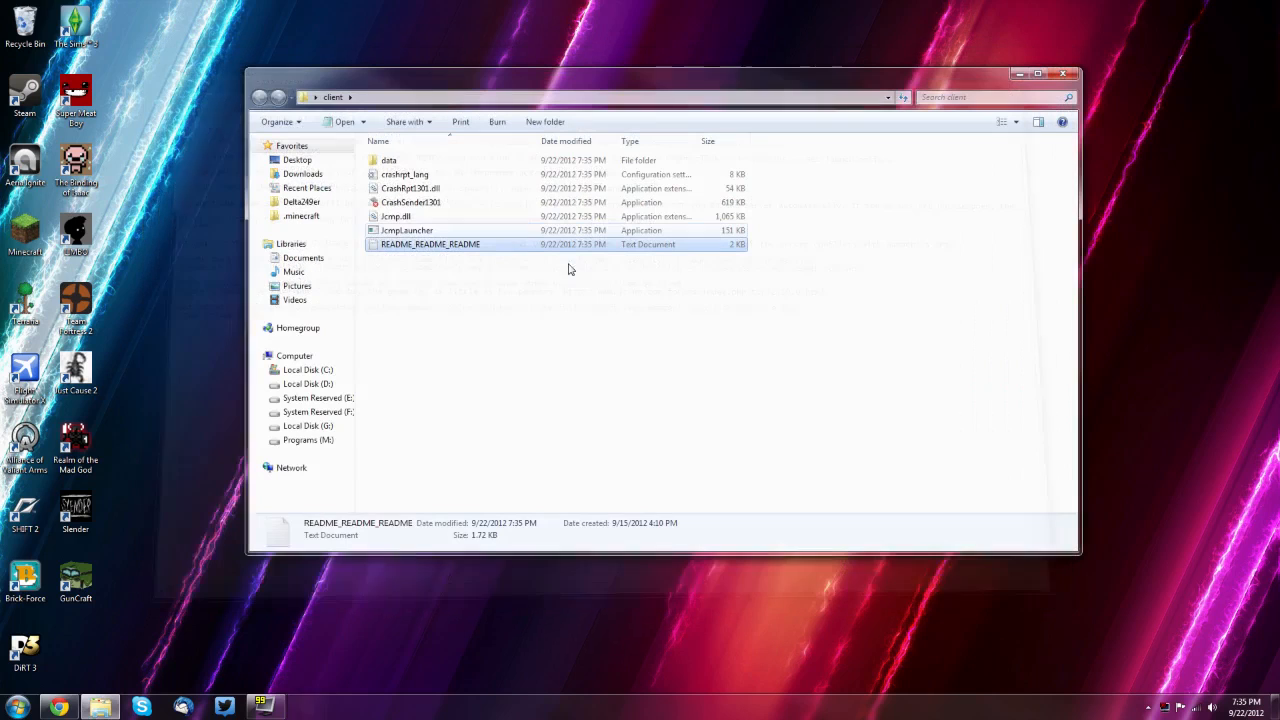
mouse_move(406, 230)
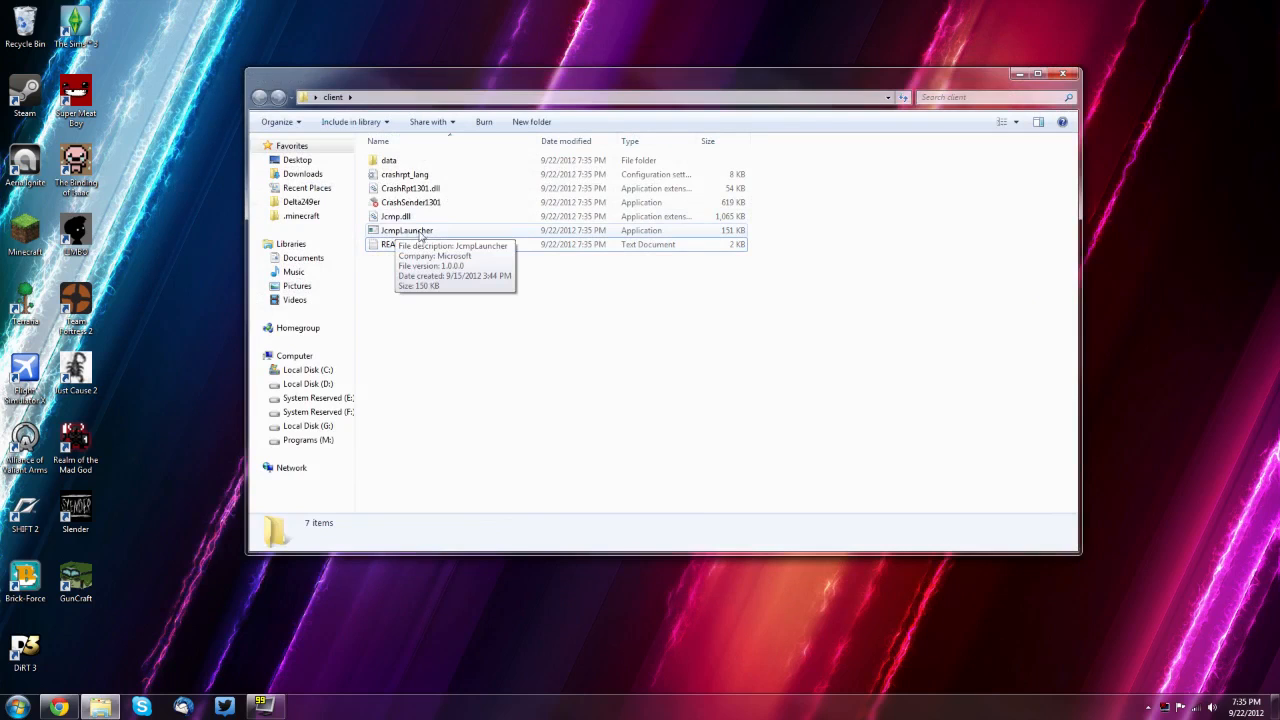
Run the unverified JcmpLauncher and confirm the server field reads beta.jc-mp.com
double_click(404, 230)
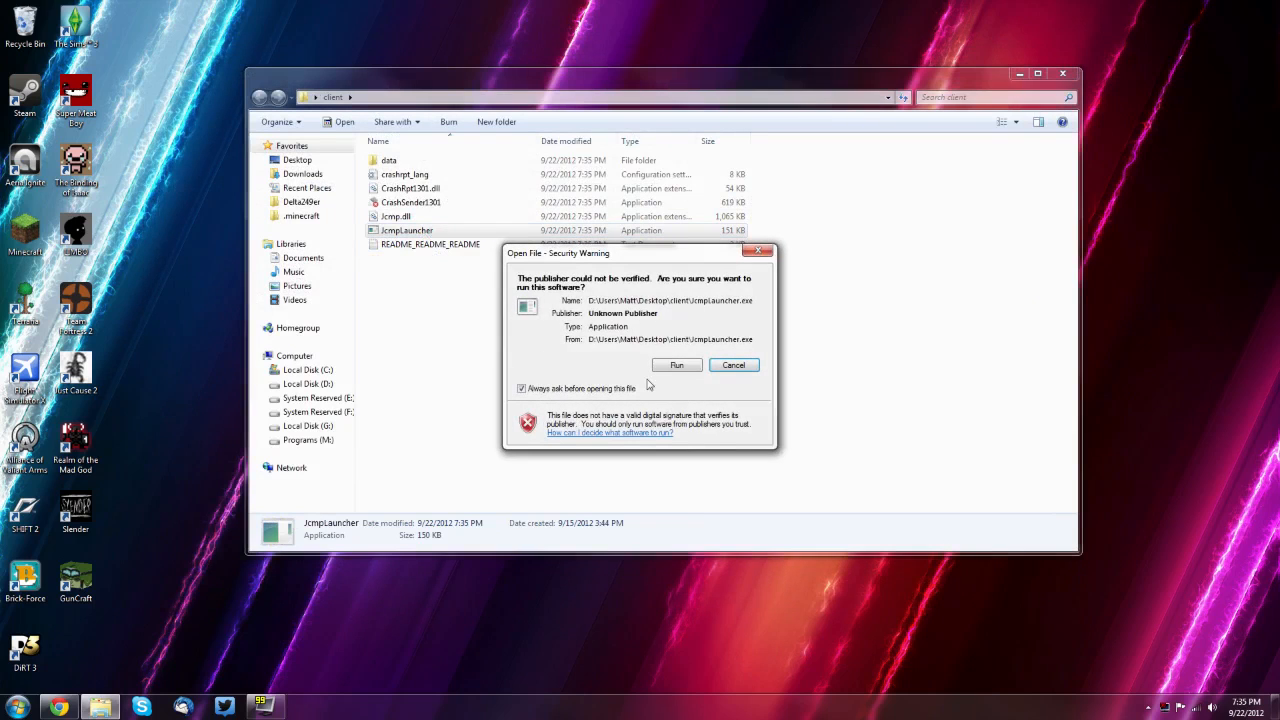
click(676, 364)
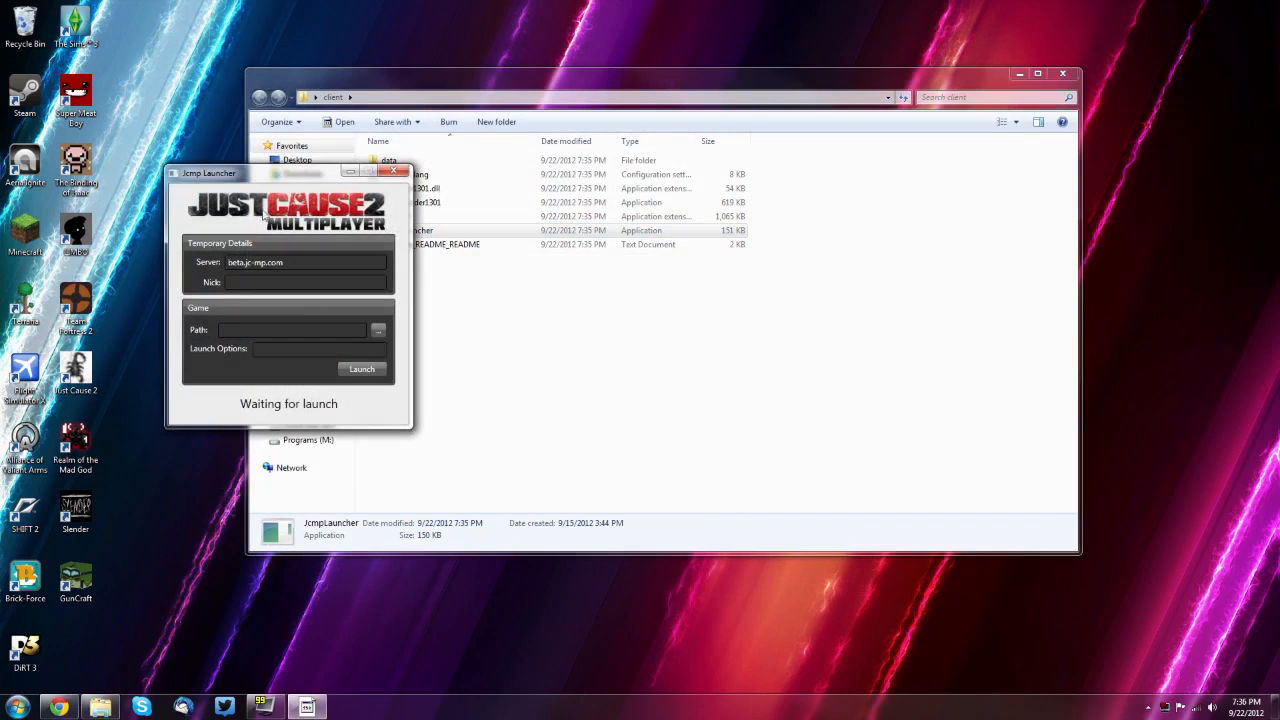
double_click(256, 262)
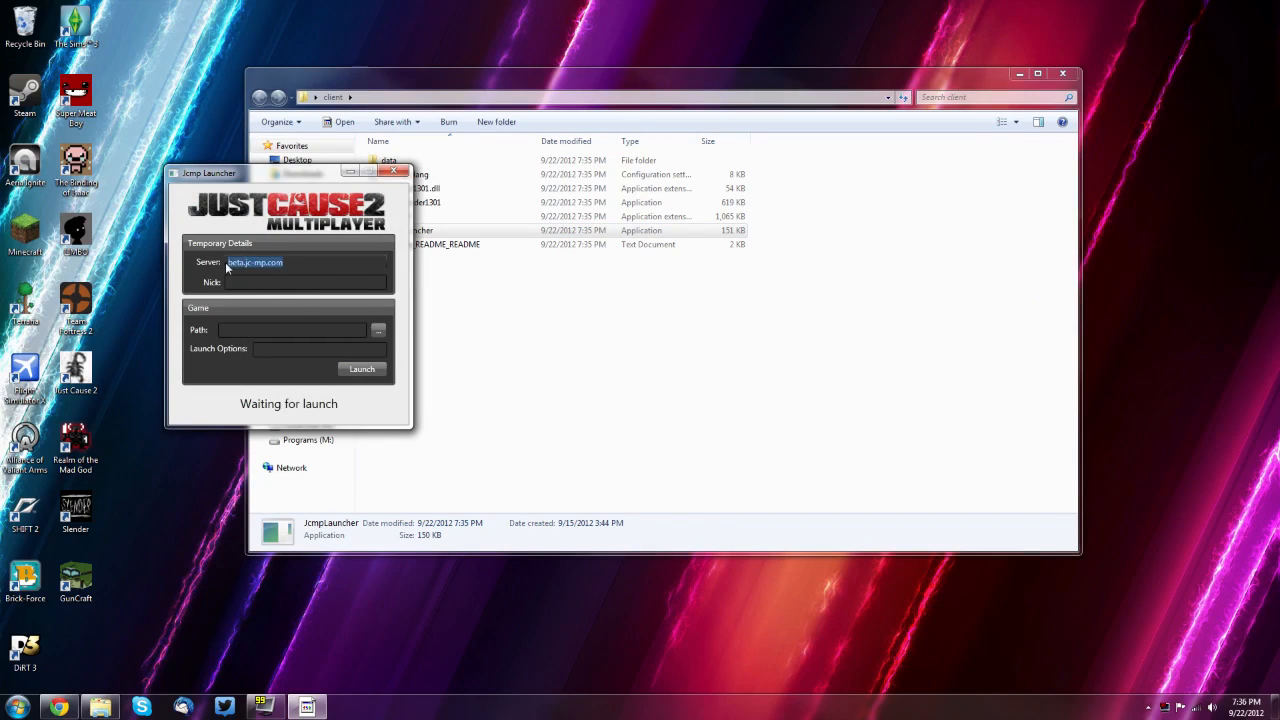
click(300, 282)
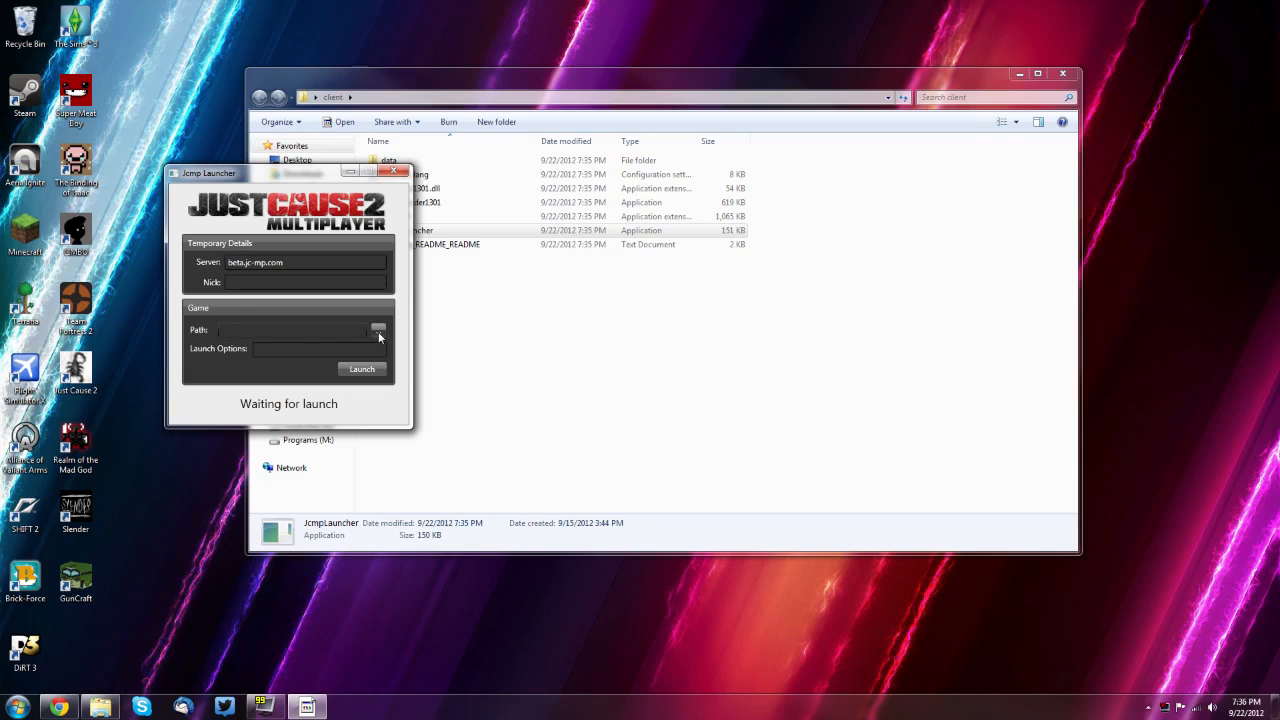
Browse to Steam\steamapps\common\Just Cause 2 and set JustCause2.exe as the game path
click(378, 328)
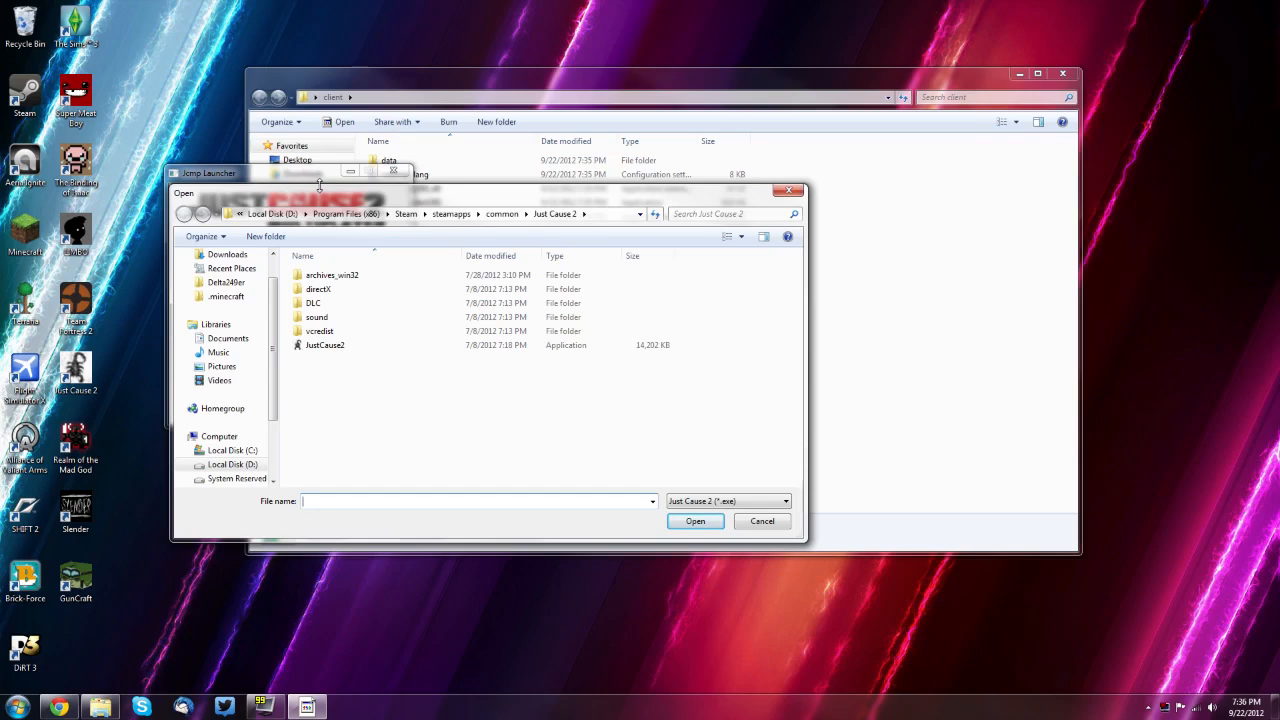
mouse_move(468, 252)
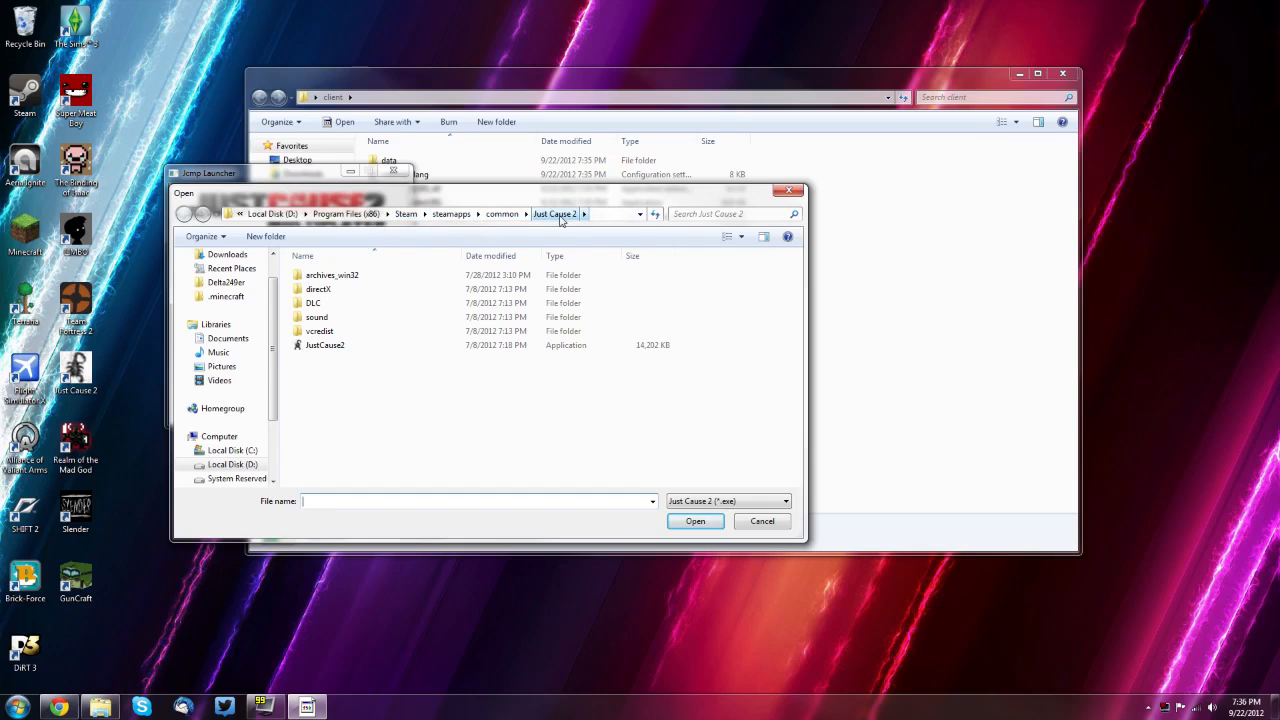
mouse_move(356, 336)
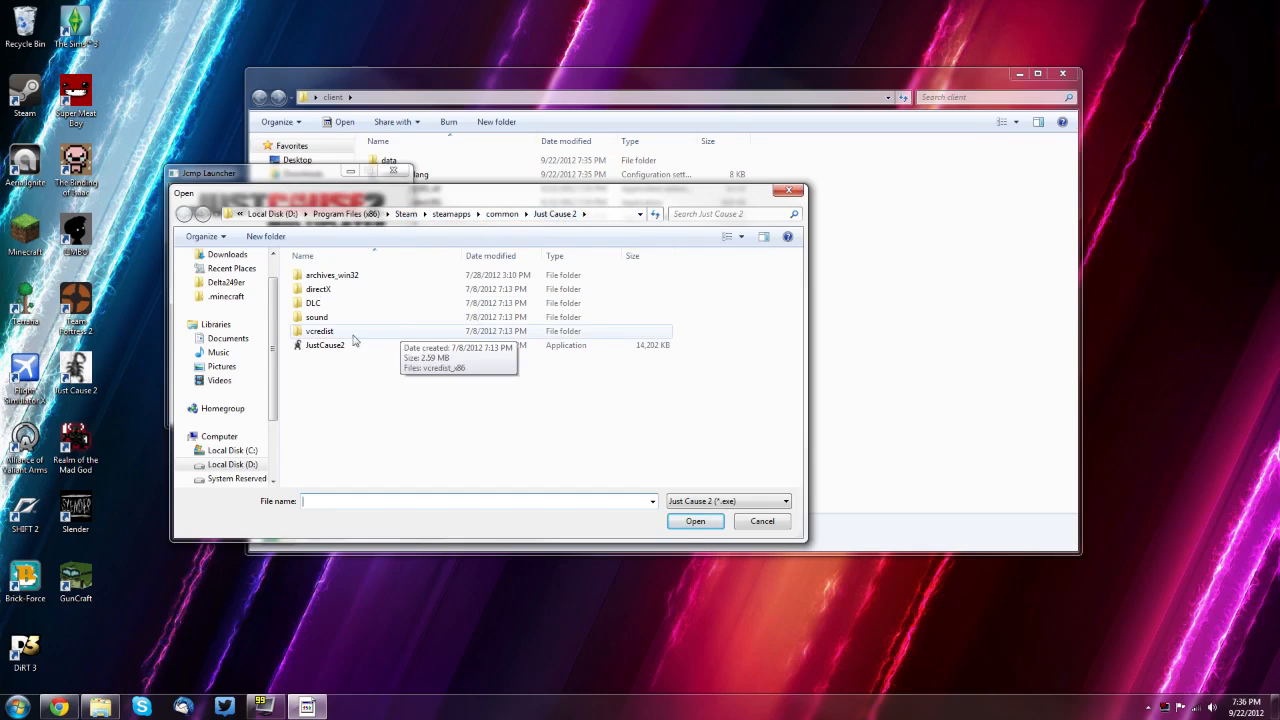
click(324, 344)
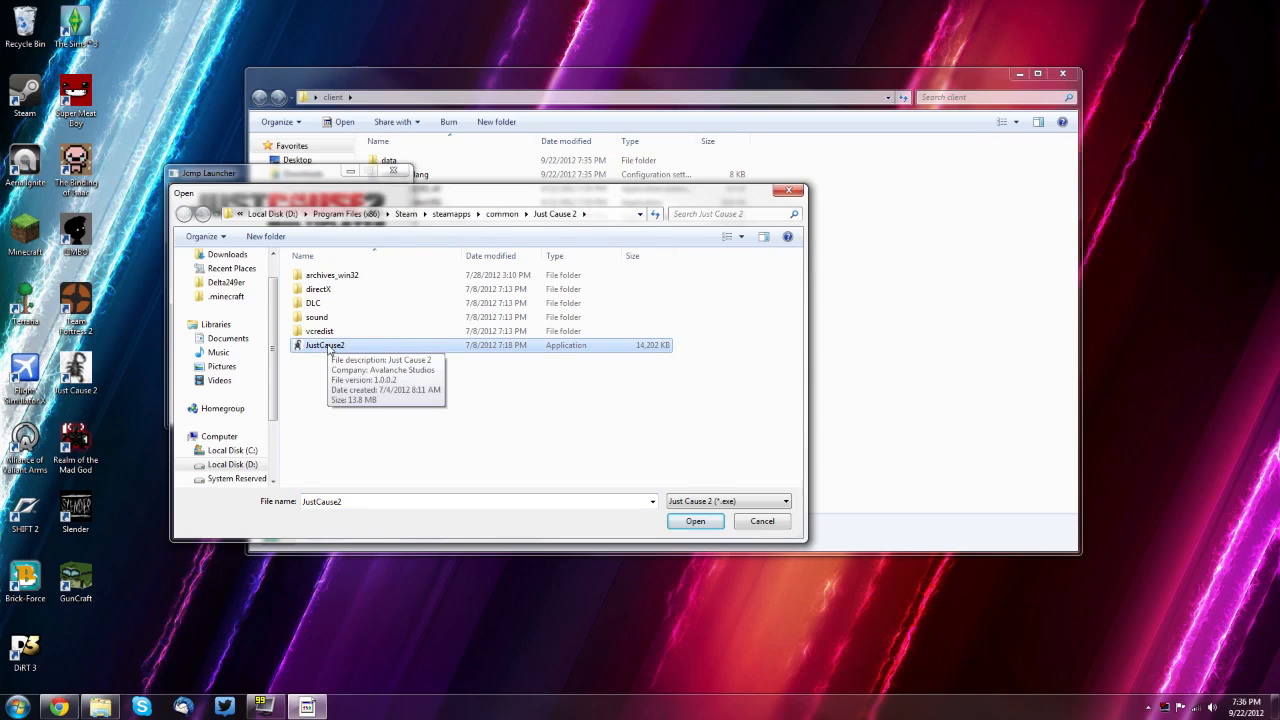
click(696, 520)
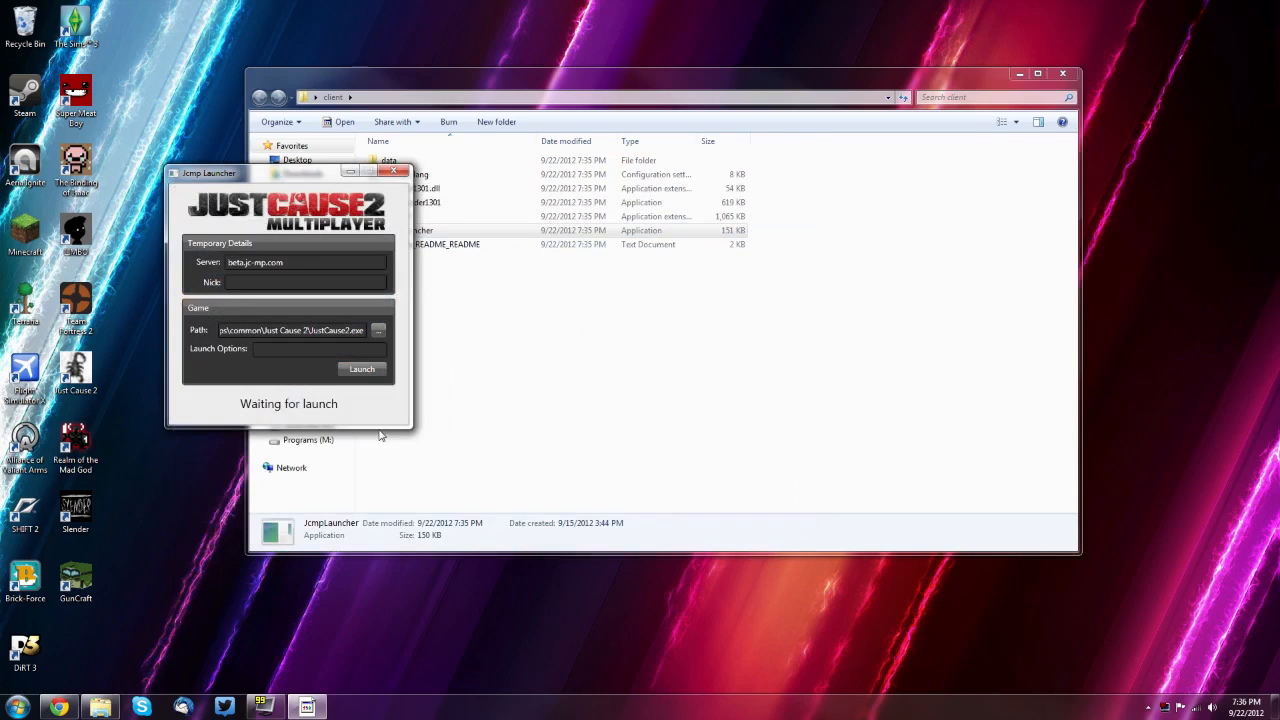
click(310, 348)
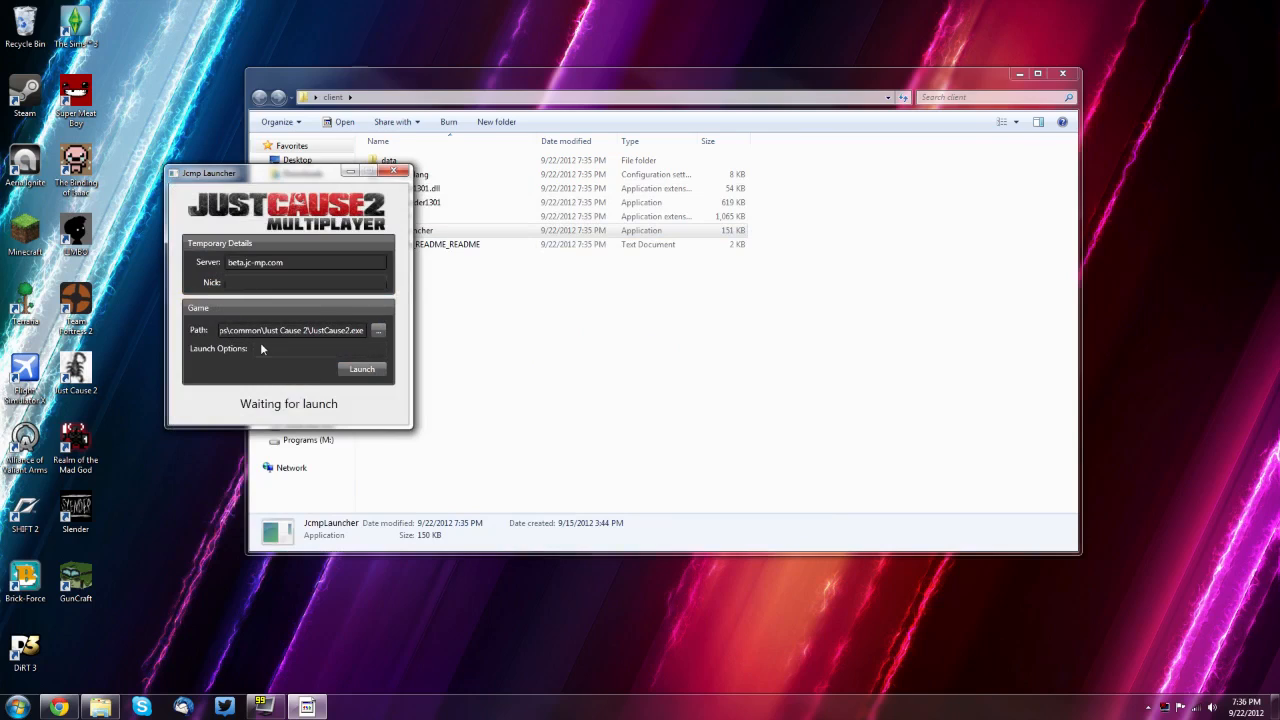
mouse_move(276, 374)
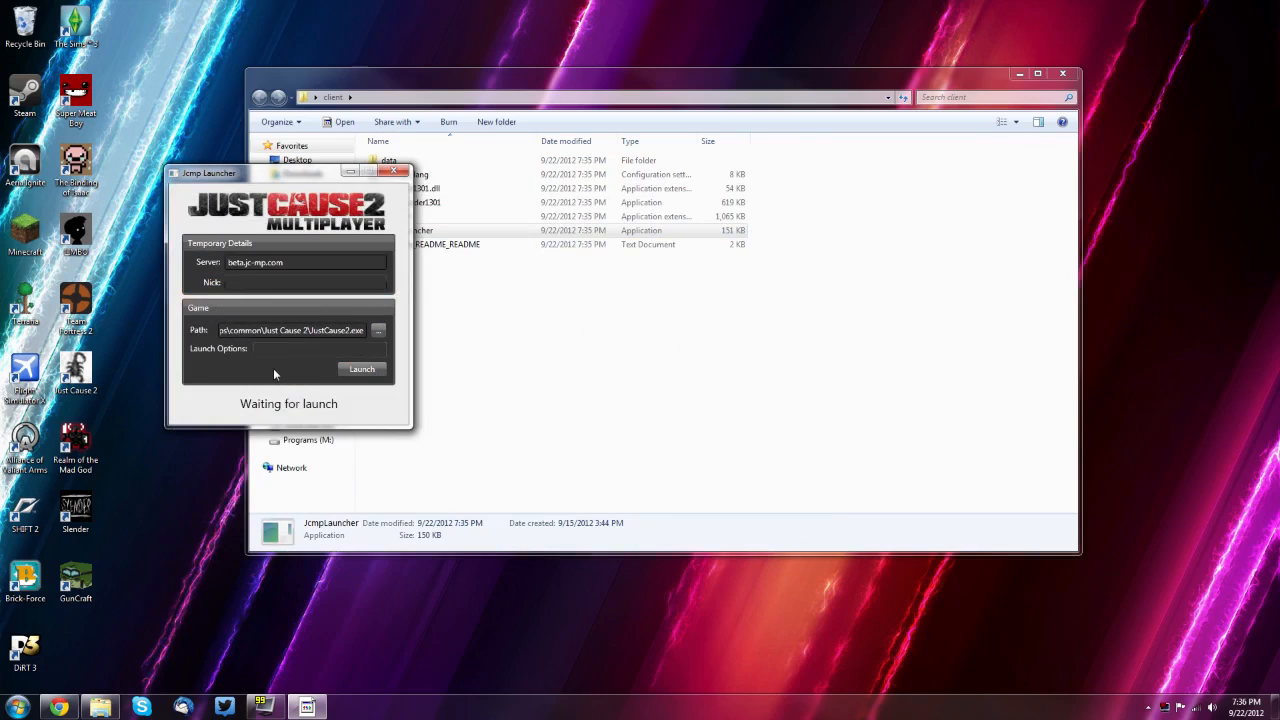
click(300, 348)
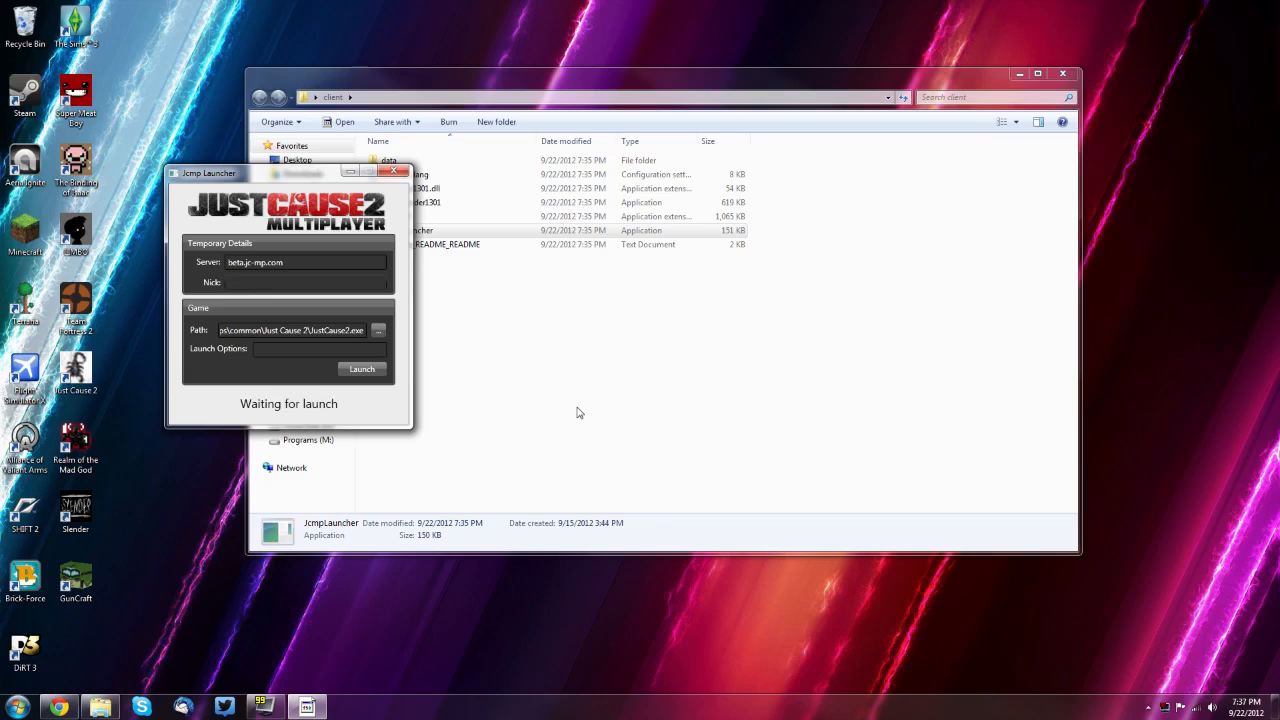
mouse_move(1002, 542)
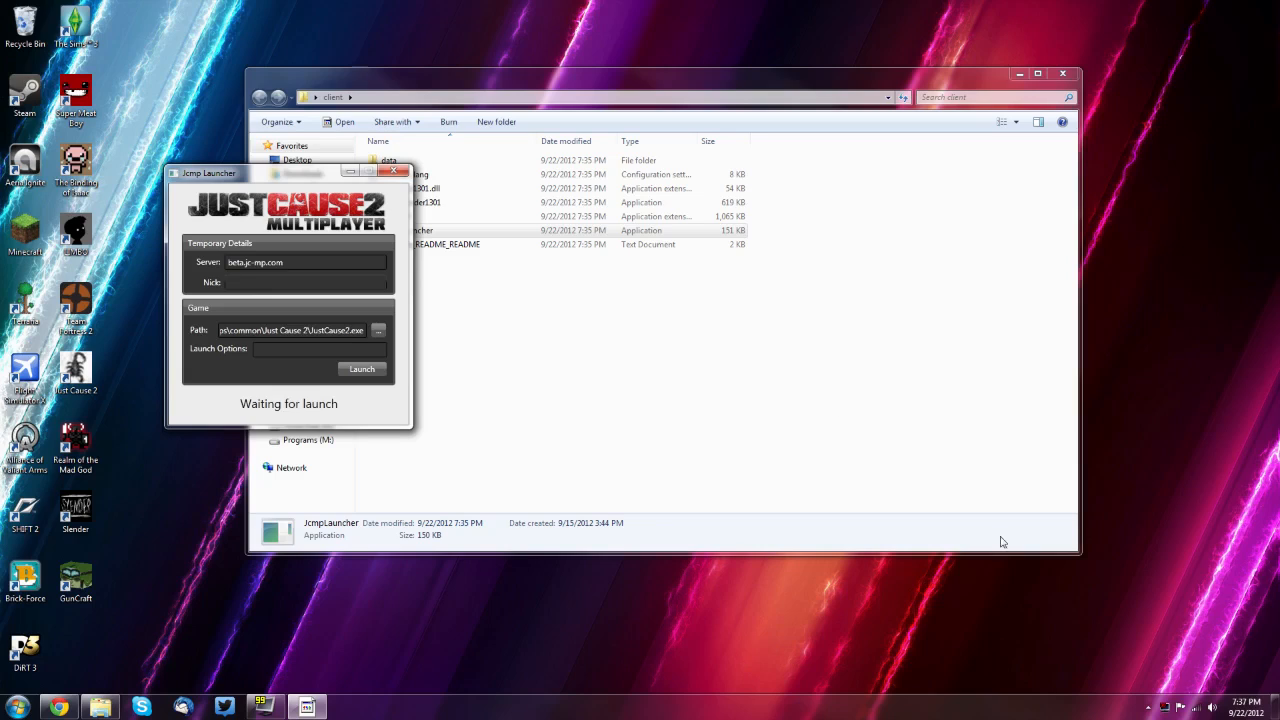